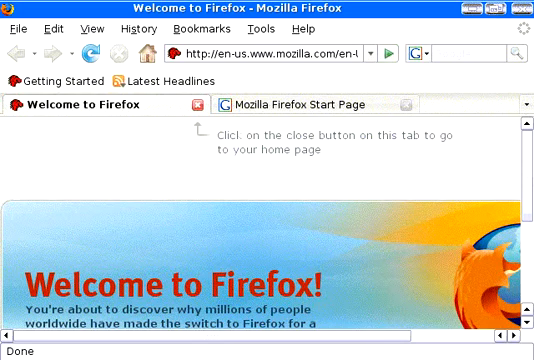
mouse_move(296, 188)
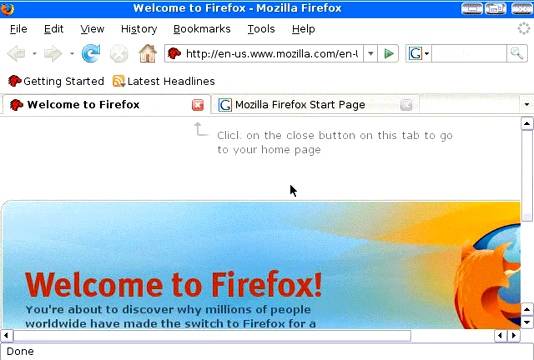
mouse_move(294, 188)
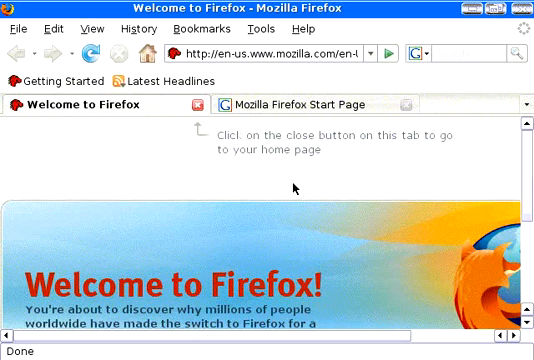
mouse_move(190, 96)
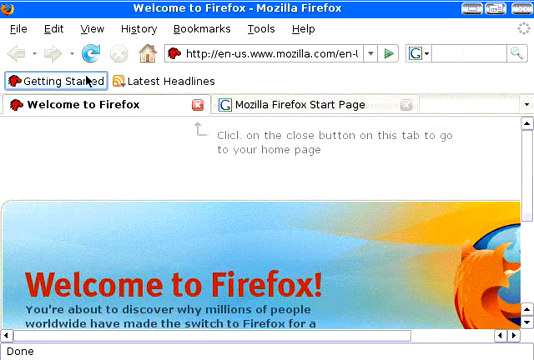
mouse_move(58, 82)
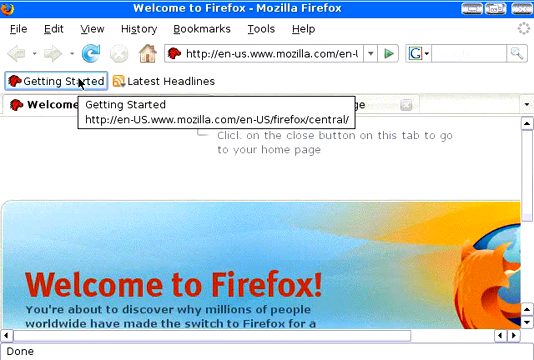
mouse_move(80, 82)
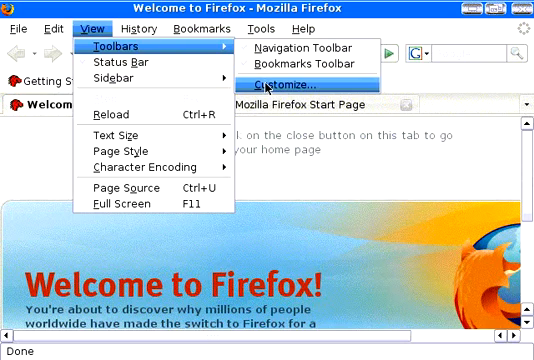
Bring up the Customize Toolbar dialog via View > Toolbars > Customize
left_click(288, 84)
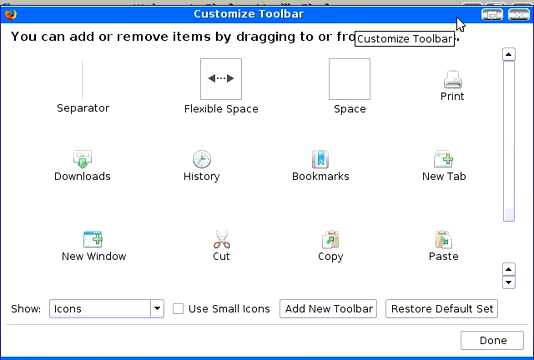
mouse_move(456, 20)
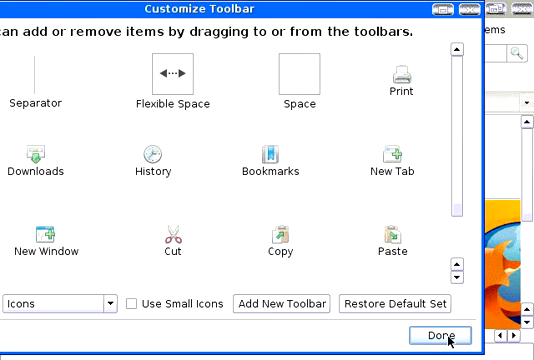
Finish customizing with bookmarks beside the menu bar, then dismiss the overflow chevron list
left_click(440, 332)
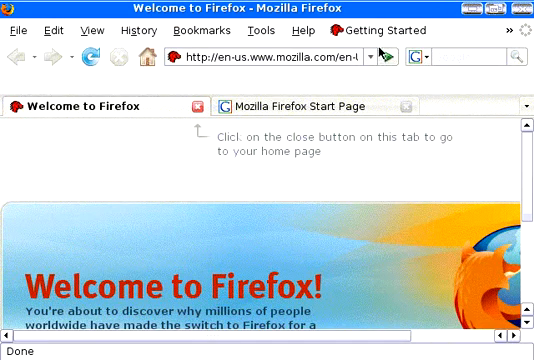
mouse_move(260, 72)
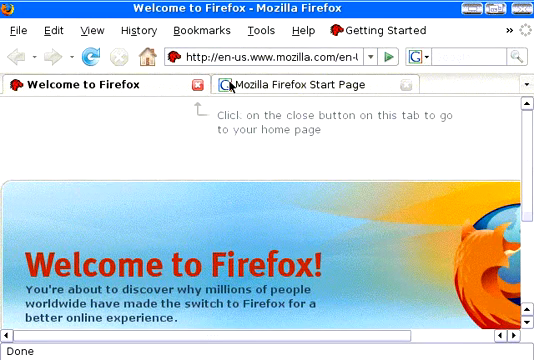
mouse_move(240, 88)
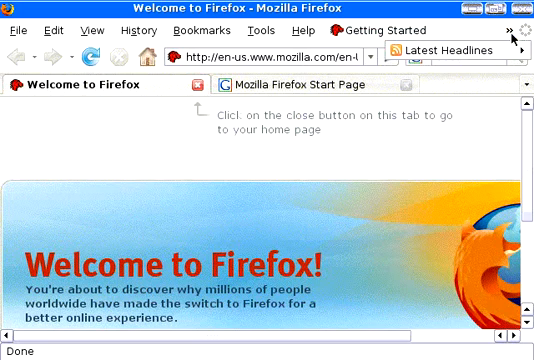
left_click(450, 52)
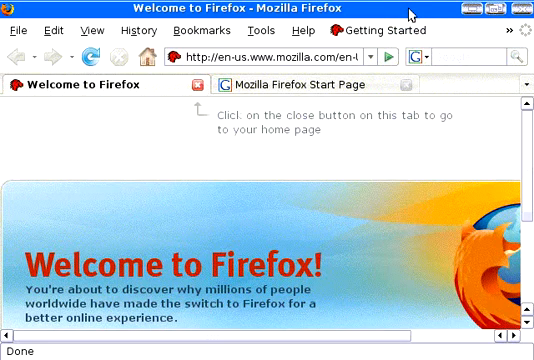
mouse_move(384, 30)
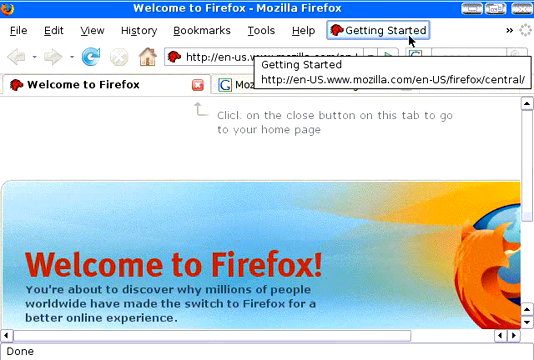
mouse_move(404, 38)
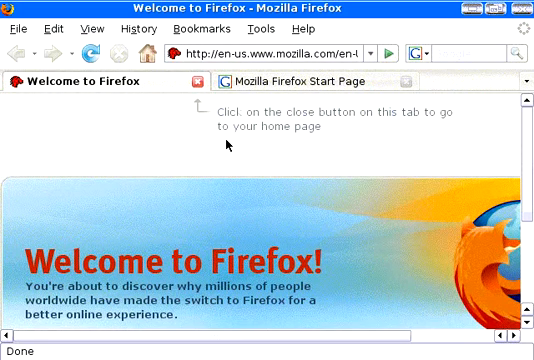
mouse_move(228, 114)
type("http://g")
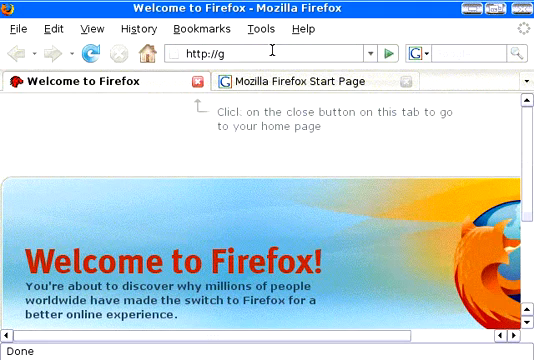
Go to mail.com and bookmark the Gmail welcome page into the Bookmarks Toolbar Folder
type("mail.com")
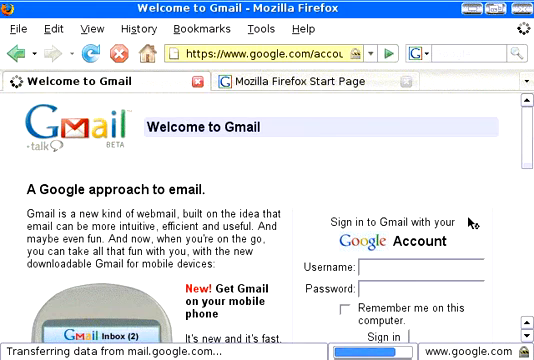
left_click(160, 28)
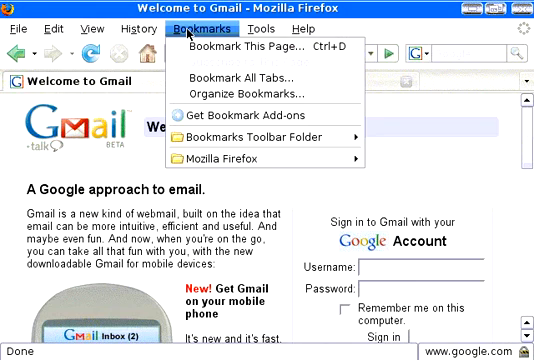
mouse_move(244, 136)
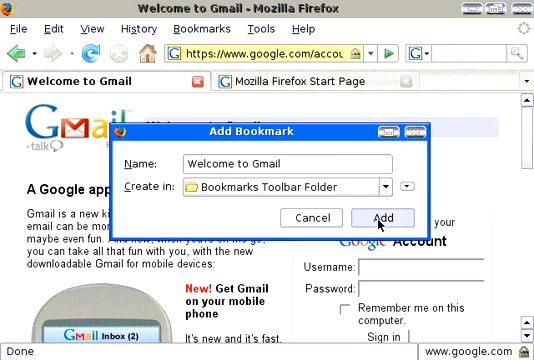
left_click(404, 216)
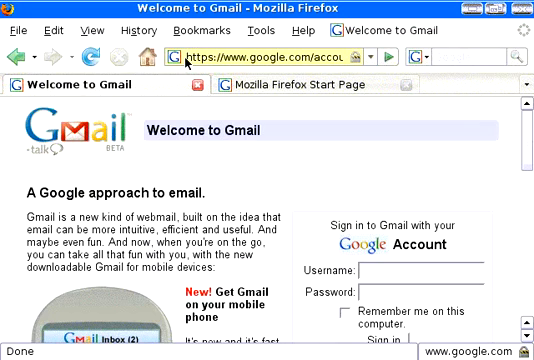
left_click(398, 272)
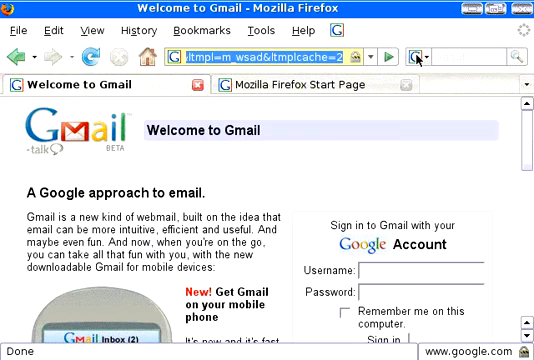
Go to bloglines.com, accept the encrypted-page Security Warning, then head to the Decent Films site
type("bloglines")
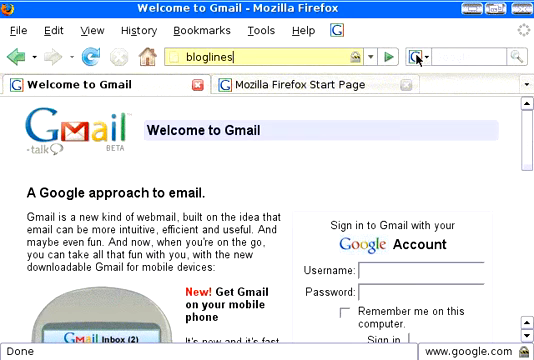
type(".com")
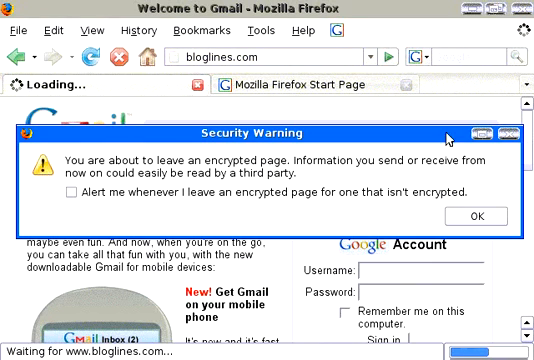
left_click(500, 216)
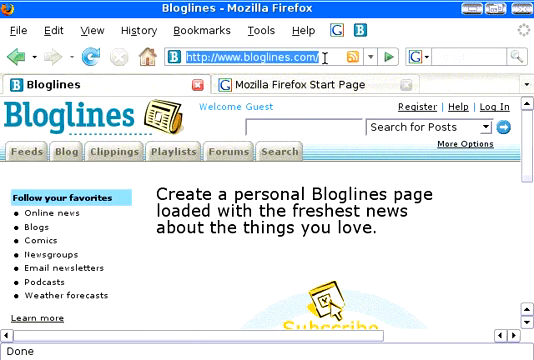
type("decentfilm")
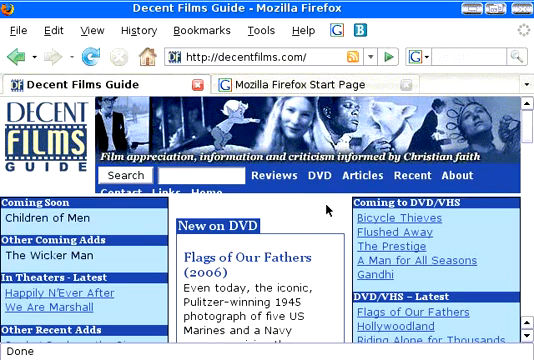
mouse_move(332, 204)
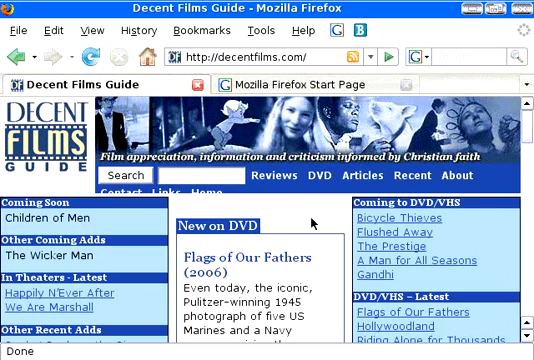
mouse_move(284, 180)
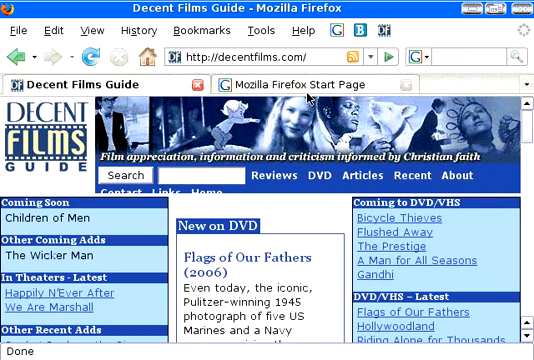
mouse_move(310, 84)
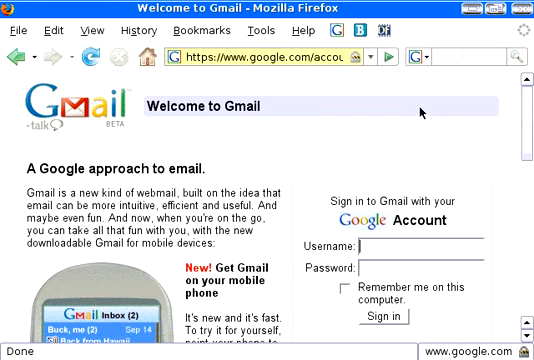
mouse_move(524, 84)
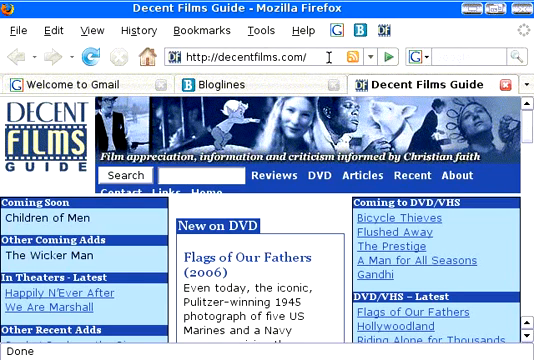
In about:config filtered on 'tabs', set browser.tabs.closeButtons to 3 for a single close button
type("about:config")
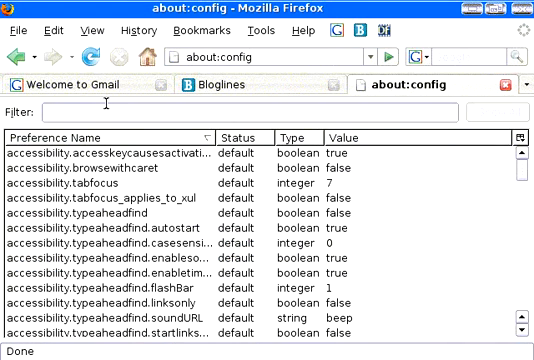
type("tqa")
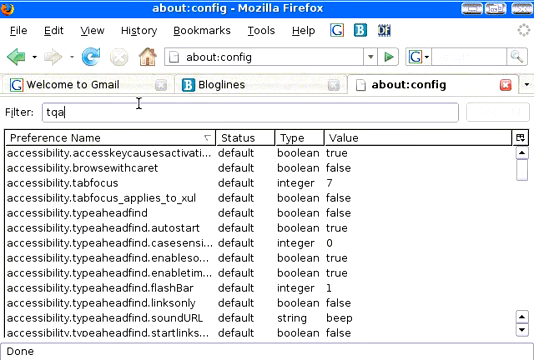
type("tabs")
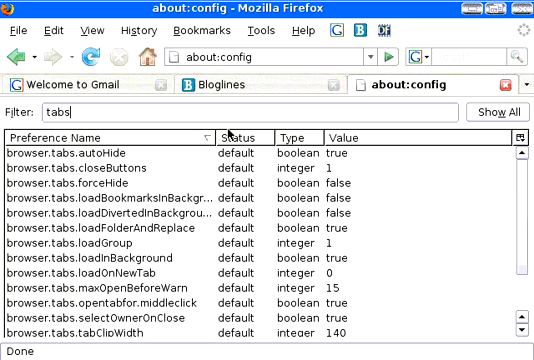
mouse_move(252, 196)
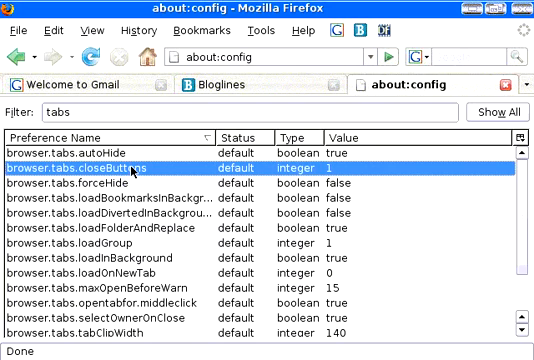
mouse_move(148, 184)
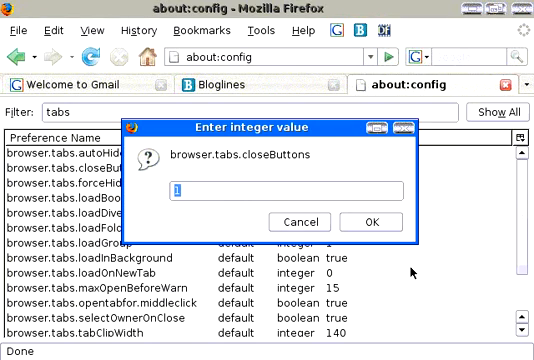
type("3")
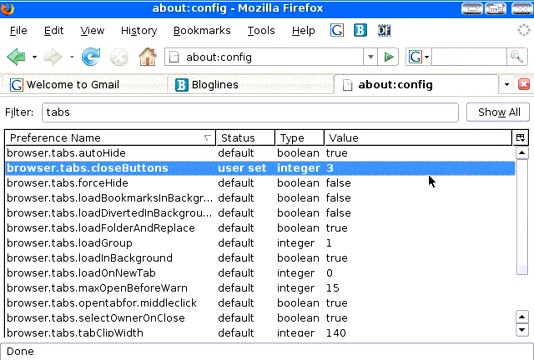
mouse_move(510, 246)
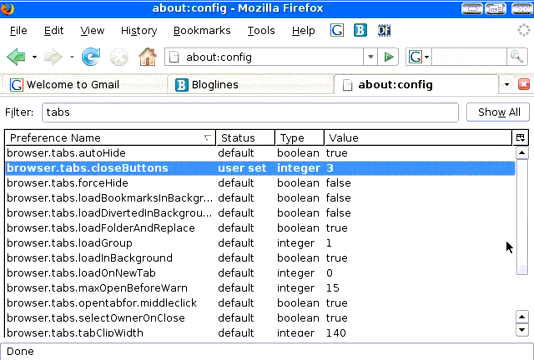
mouse_move(128, 264)
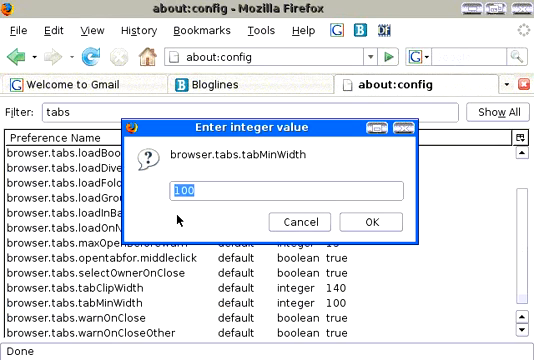
Set browser.tabs.tabMinWidth to 60 and return to the Gmail tab
type("60")
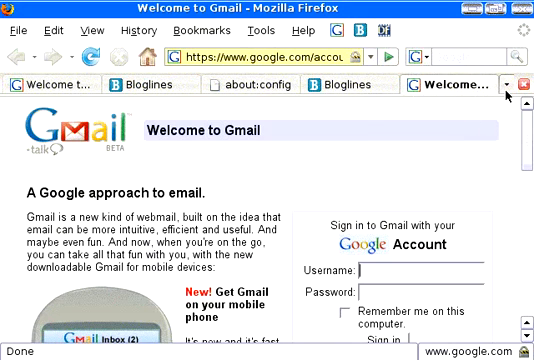
mouse_move(426, 188)
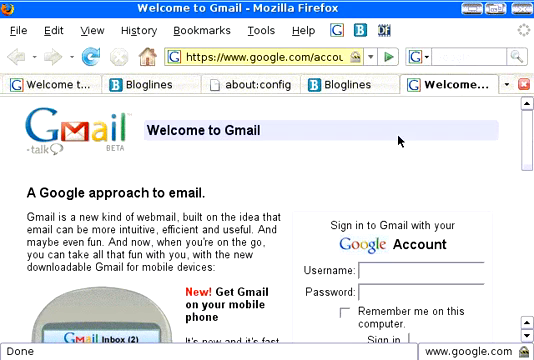
mouse_move(398, 140)
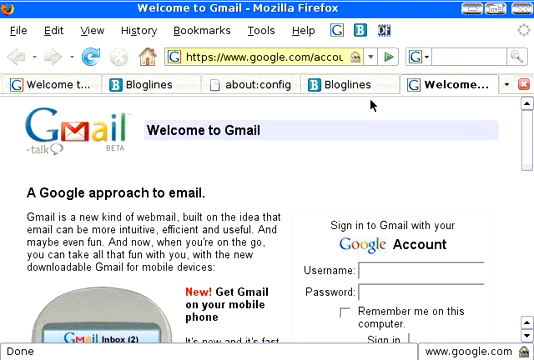
mouse_move(472, 124)
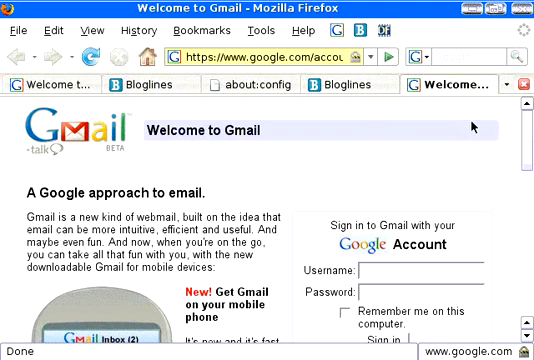
mouse_move(484, 104)
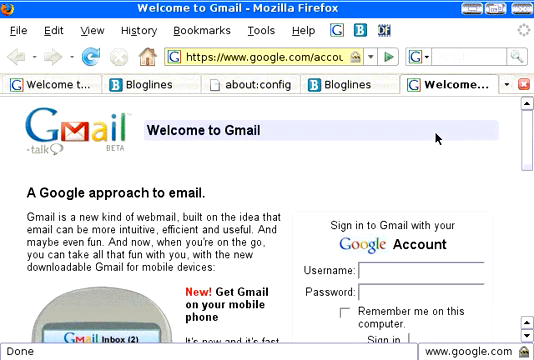
mouse_move(484, 90)
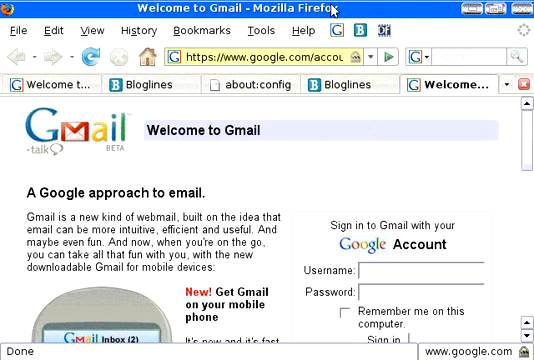
mouse_move(368, 156)
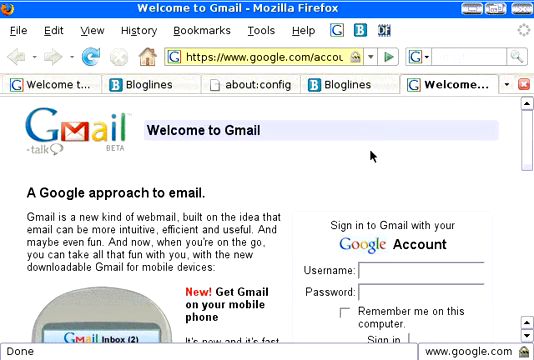
mouse_move(422, 148)
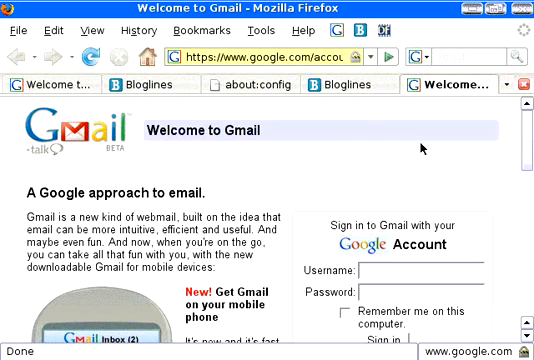
mouse_move(470, 198)
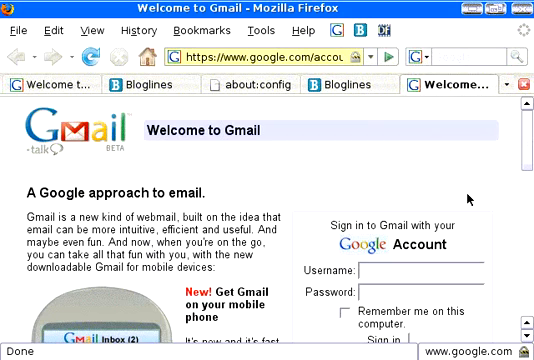